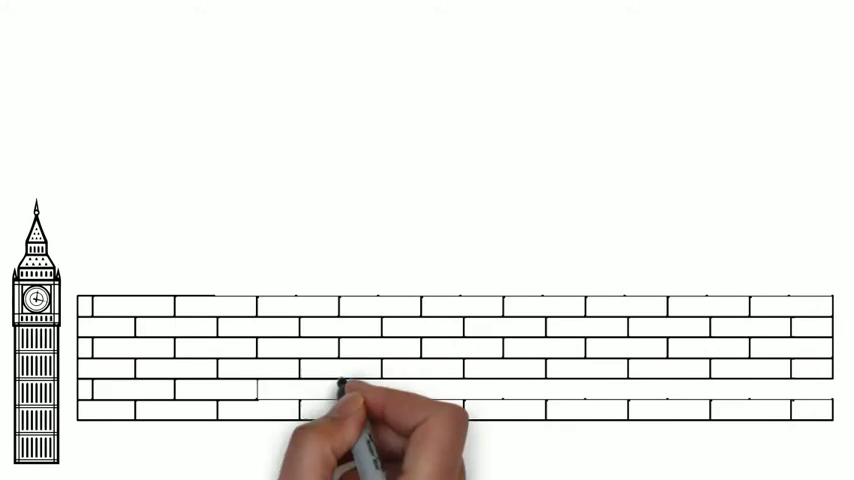
mouse_move(620, 310)
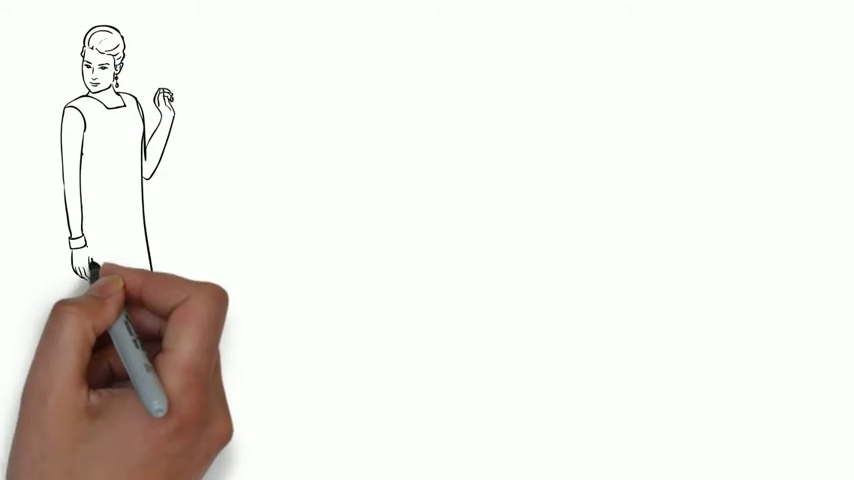
mouse_move(90, 440)
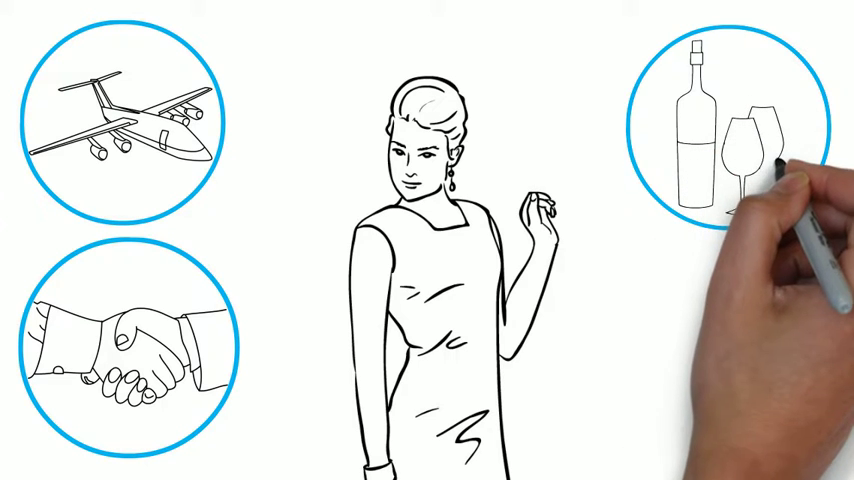
mouse_move(760, 180)
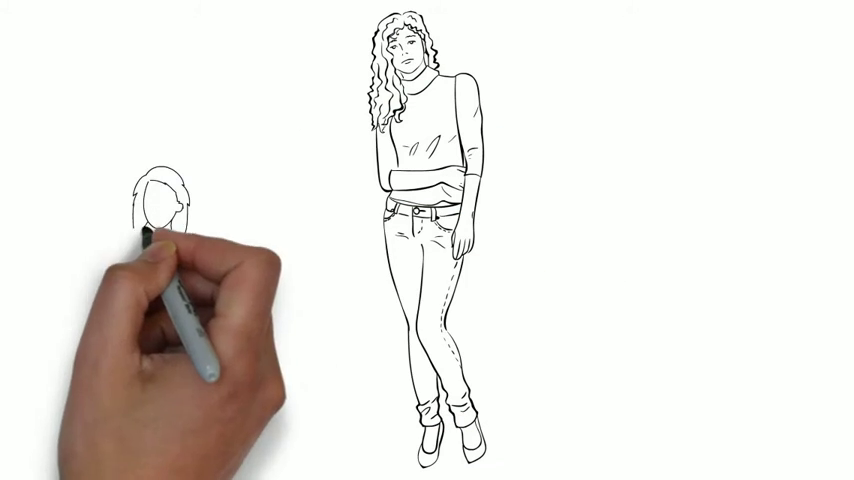
mouse_move(230, 360)
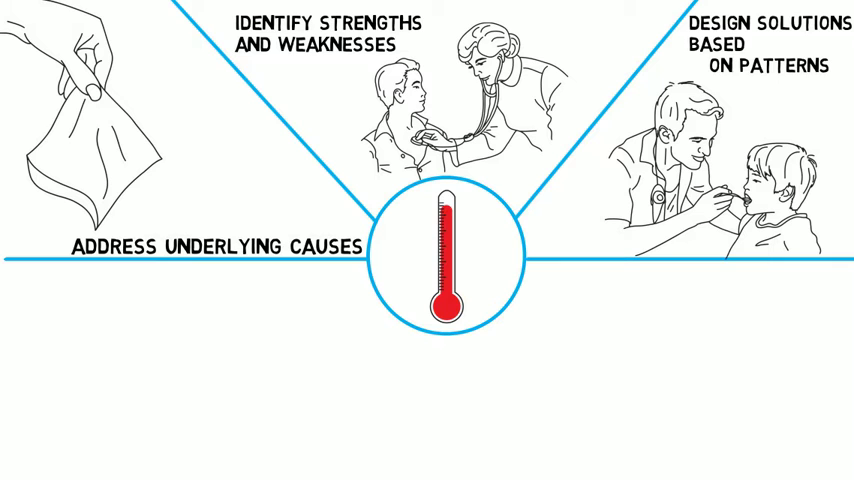
type("PROBE US")
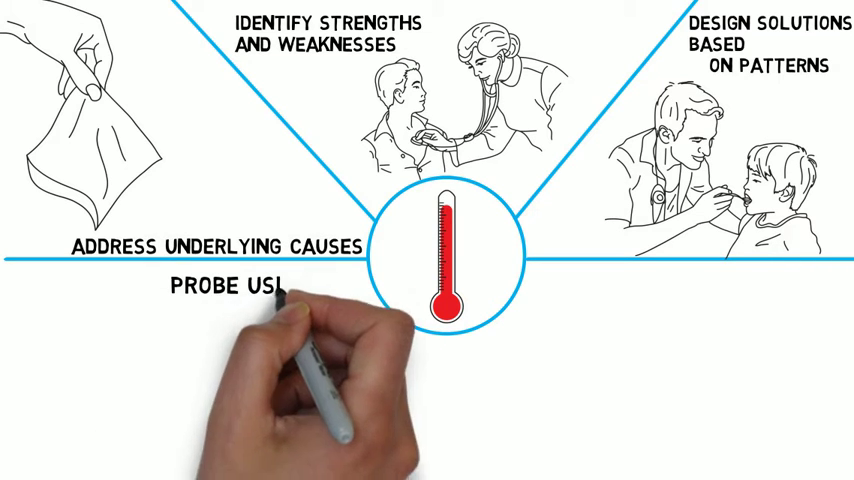